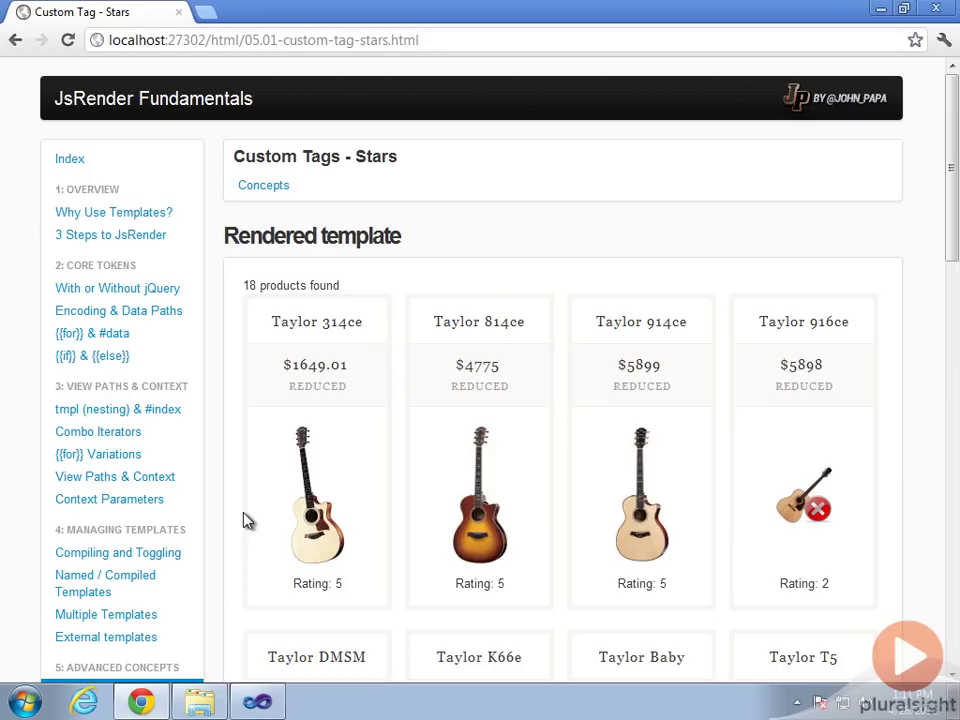
{"action": "mouse_move", "coordinate": [240, 492]}
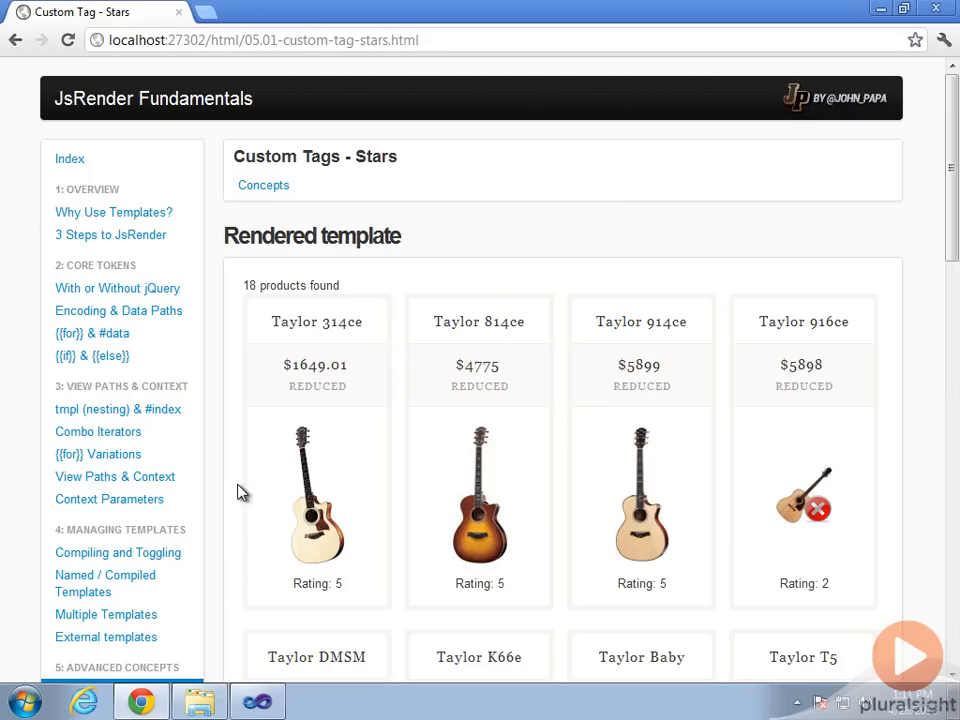
- Open the Converters demo under Advanced Concepts and browse the rendered guitar product cards
{"action": "scroll", "scroll_direction": "down", "scroll_amount": 3}
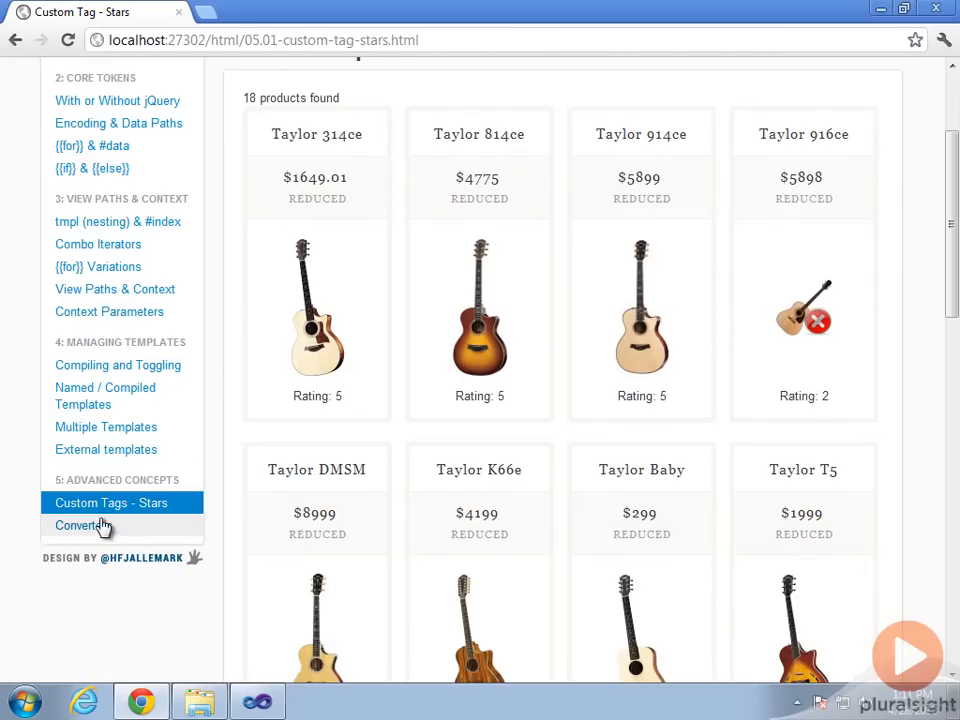
{"action": "left_click", "coordinate": [72, 524]}
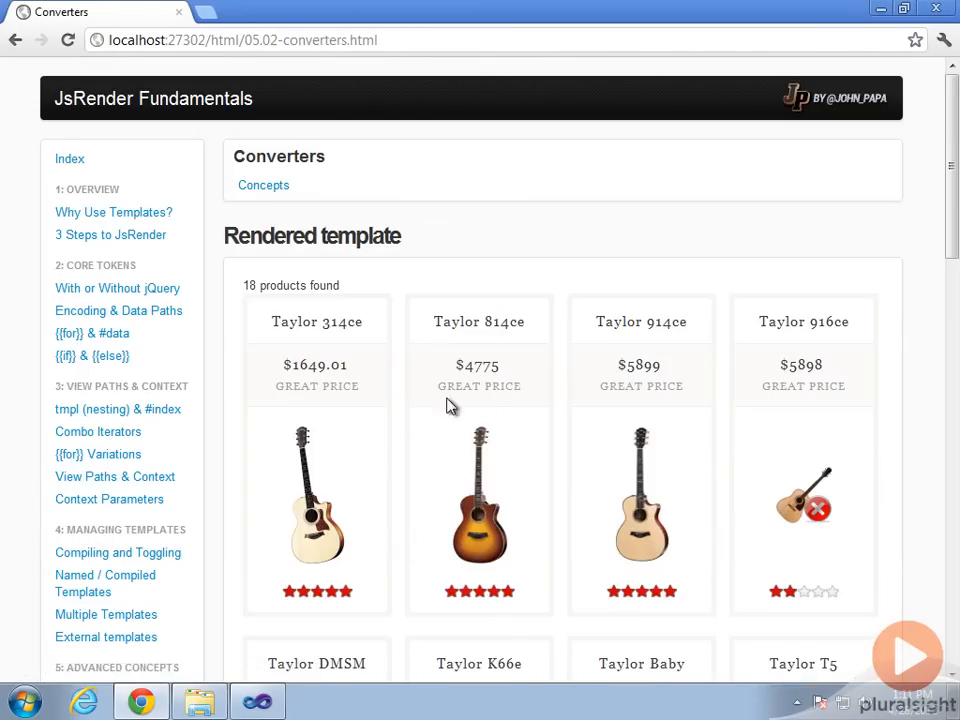
{"action": "mouse_move", "coordinate": [292, 382]}
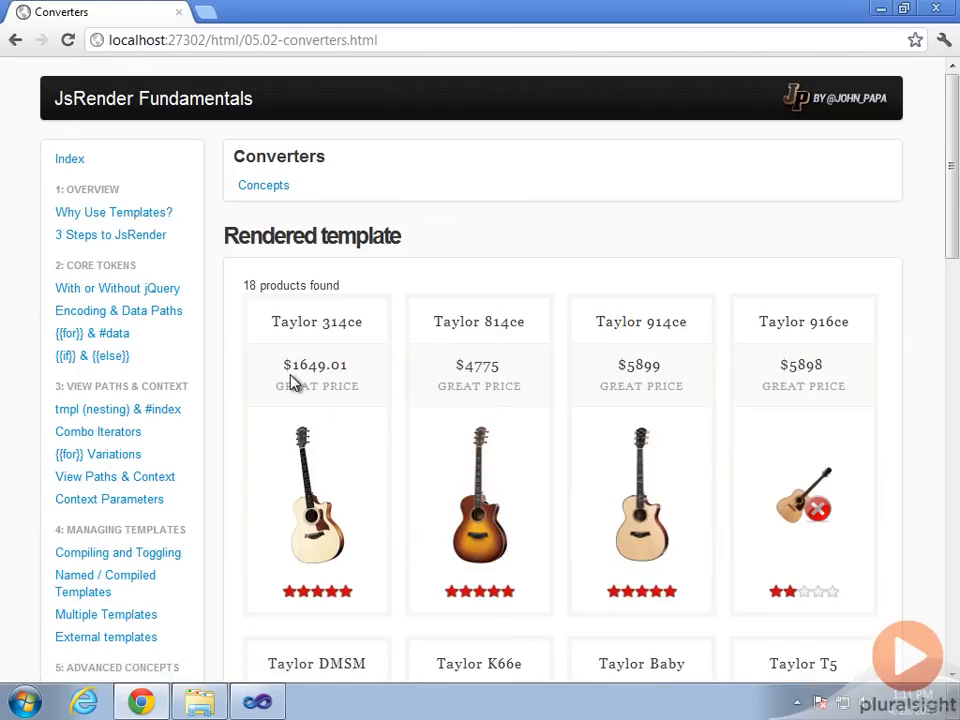
{"action": "double_click", "coordinate": [308, 386]}
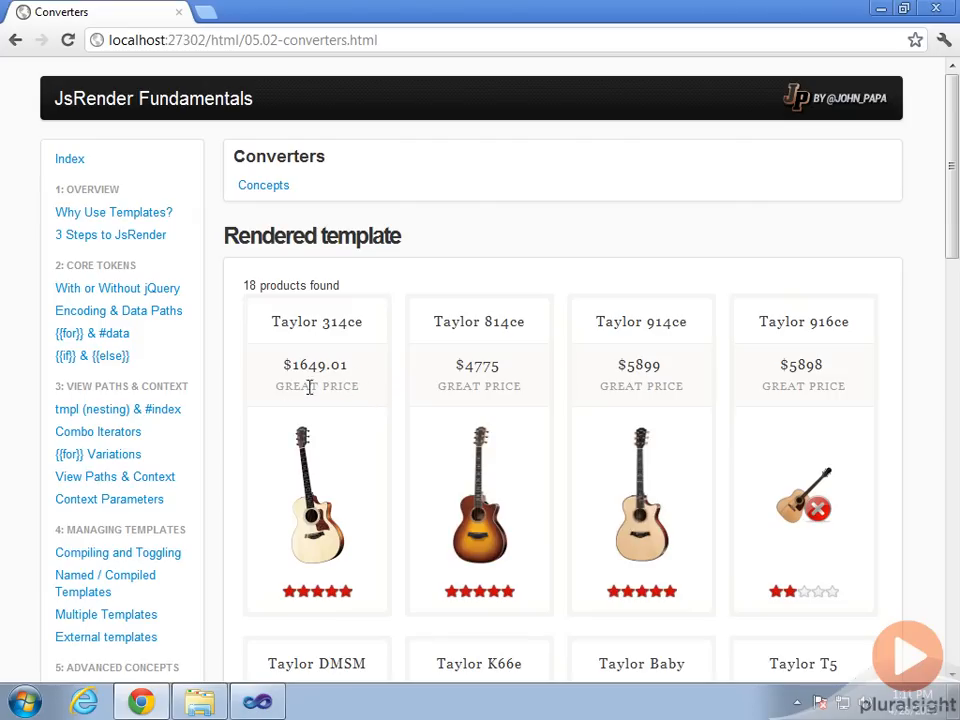
{"action": "mouse_move", "coordinate": [358, 406]}
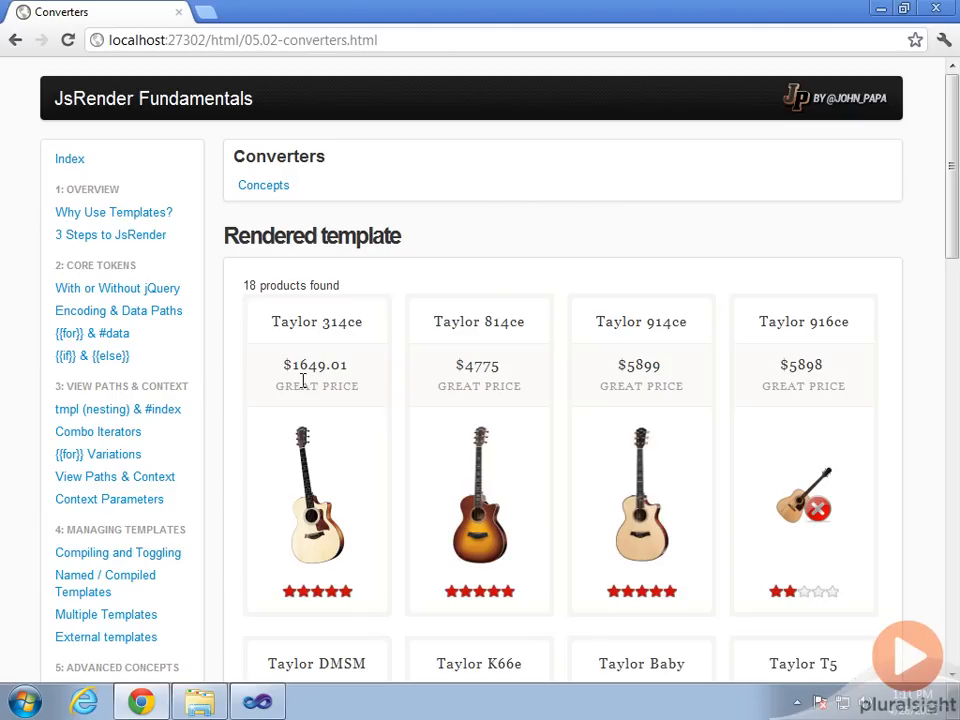
{"action": "scroll", "scroll_direction": "down", "scroll_amount": 3}
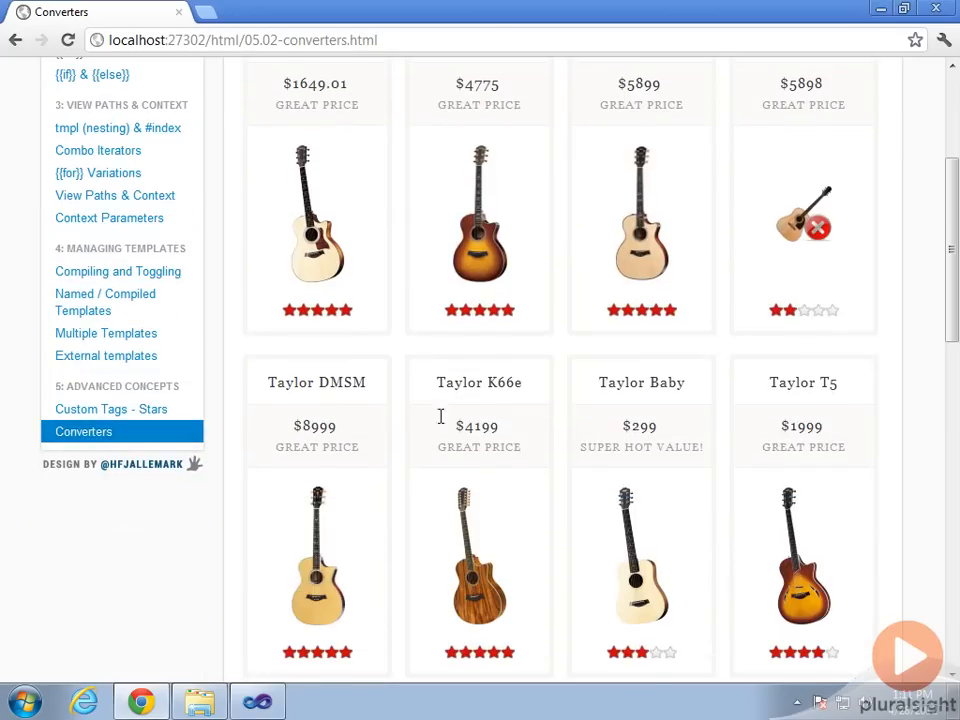
{"action": "scroll", "scroll_direction": "down", "scroll_amount": 3}
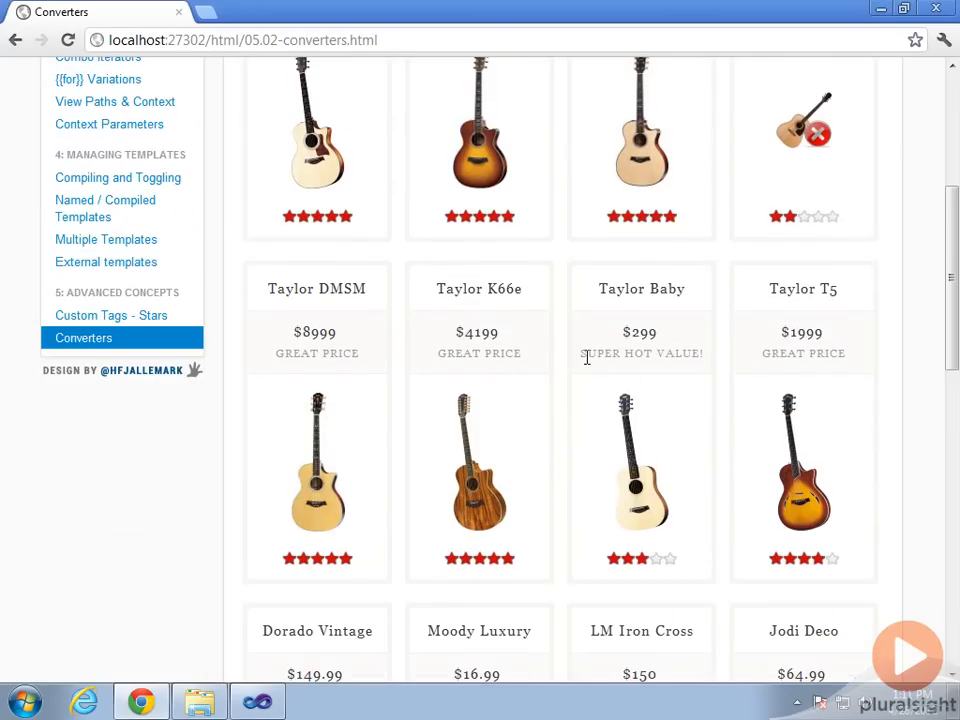
{"action": "mouse_move", "coordinate": [696, 356]}
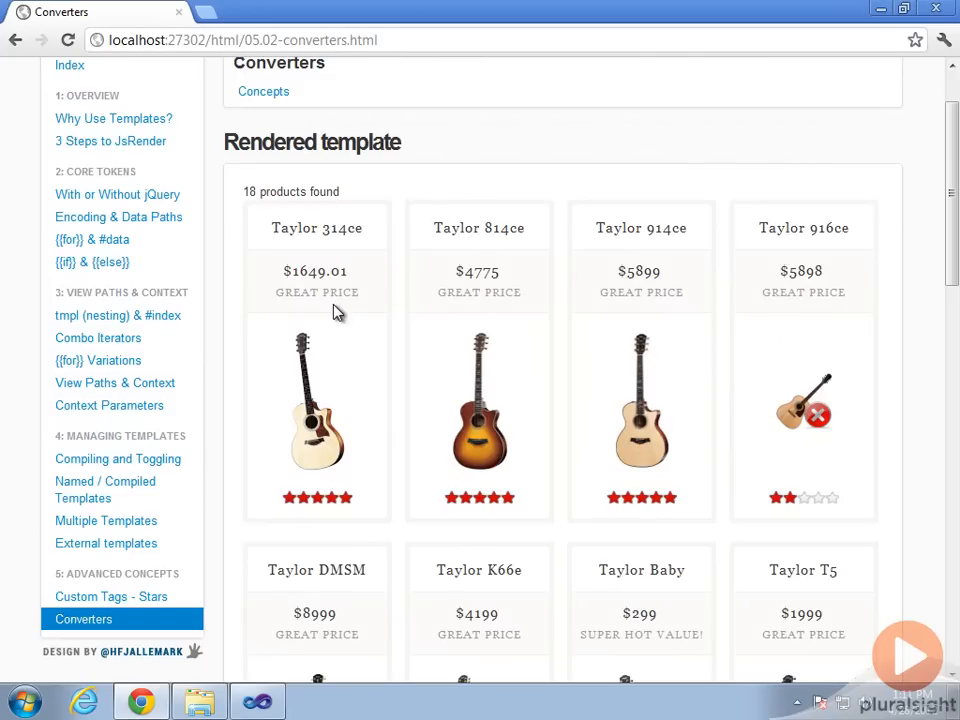
{"action": "mouse_move", "coordinate": [556, 304]}
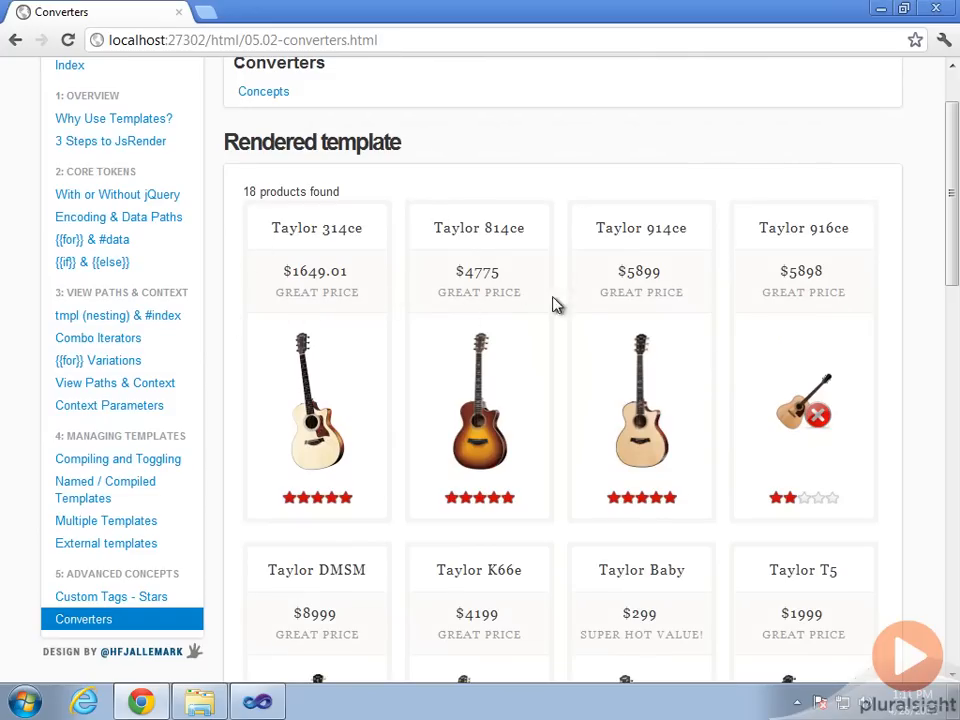
{"action": "mouse_move", "coordinate": [560, 324]}
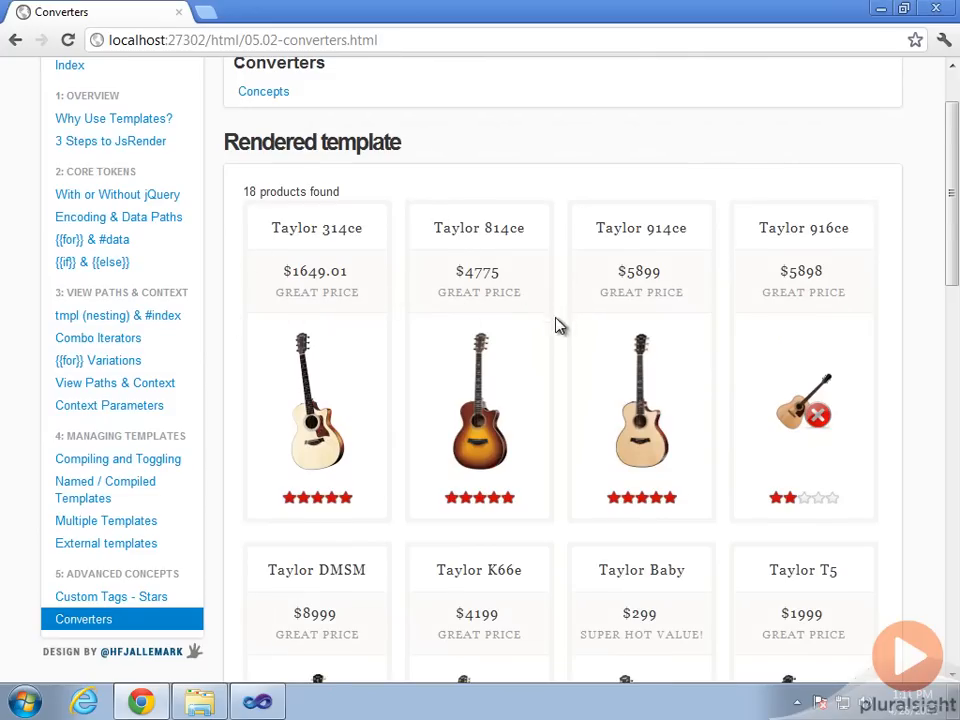
{"action": "scroll", "scroll_direction": "down", "scroll_amount": 3}
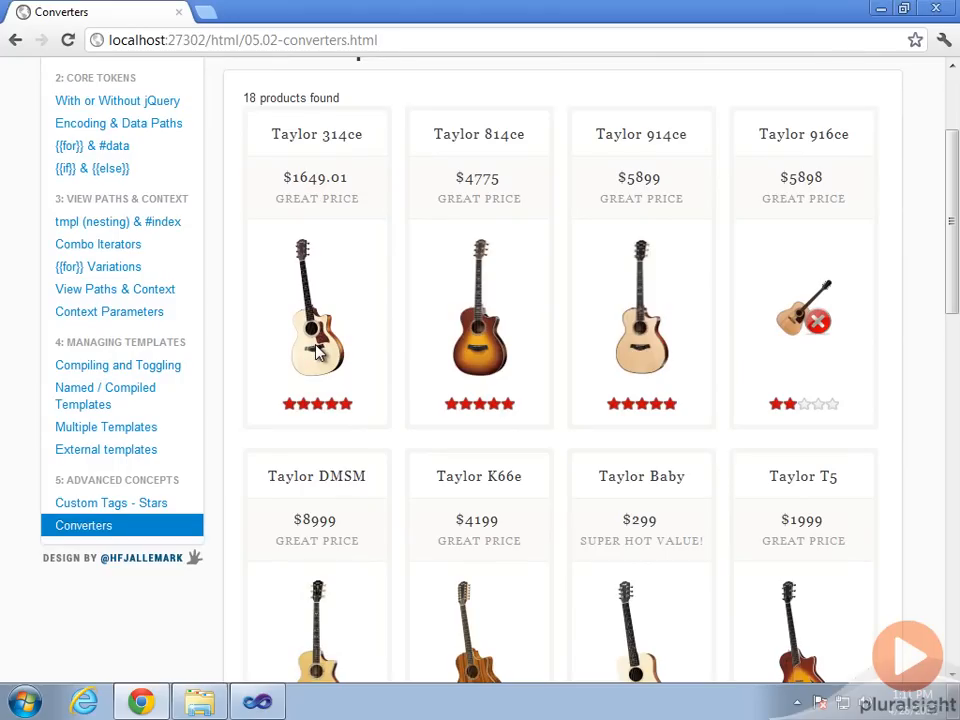
{"action": "mouse_move", "coordinate": [396, 364]}
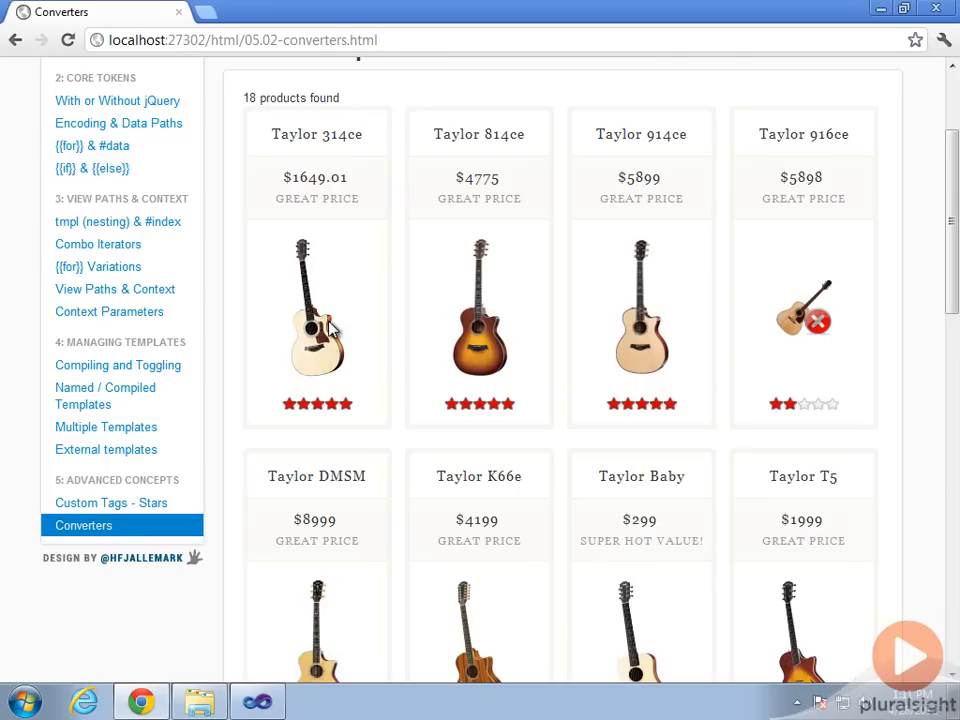
{"action": "mouse_move", "coordinate": [808, 332]}
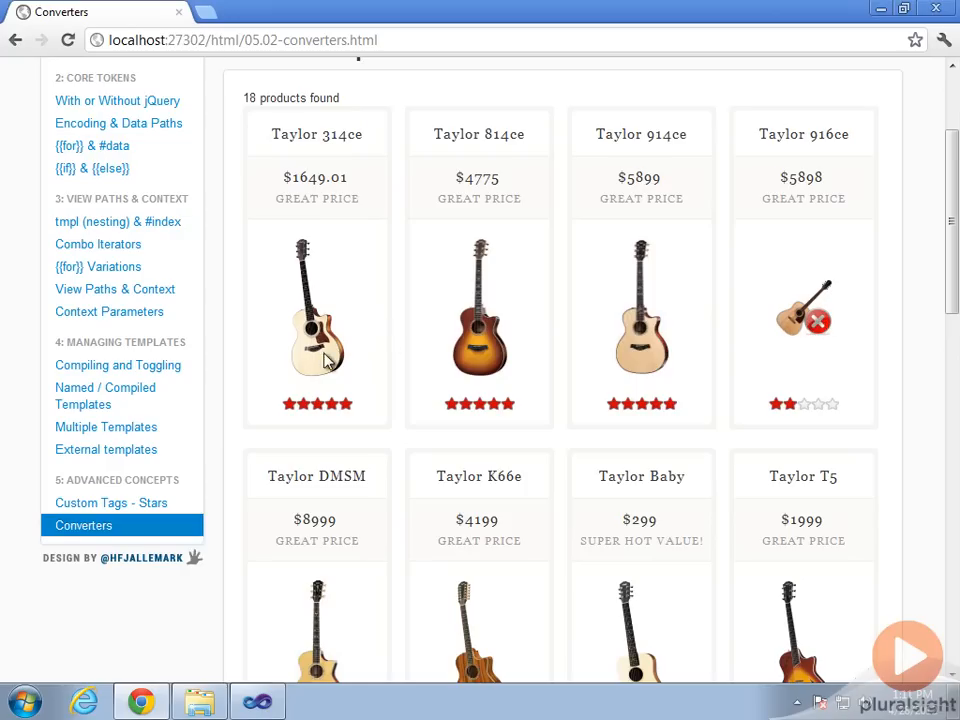
{"action": "mouse_move", "coordinate": [380, 358]}
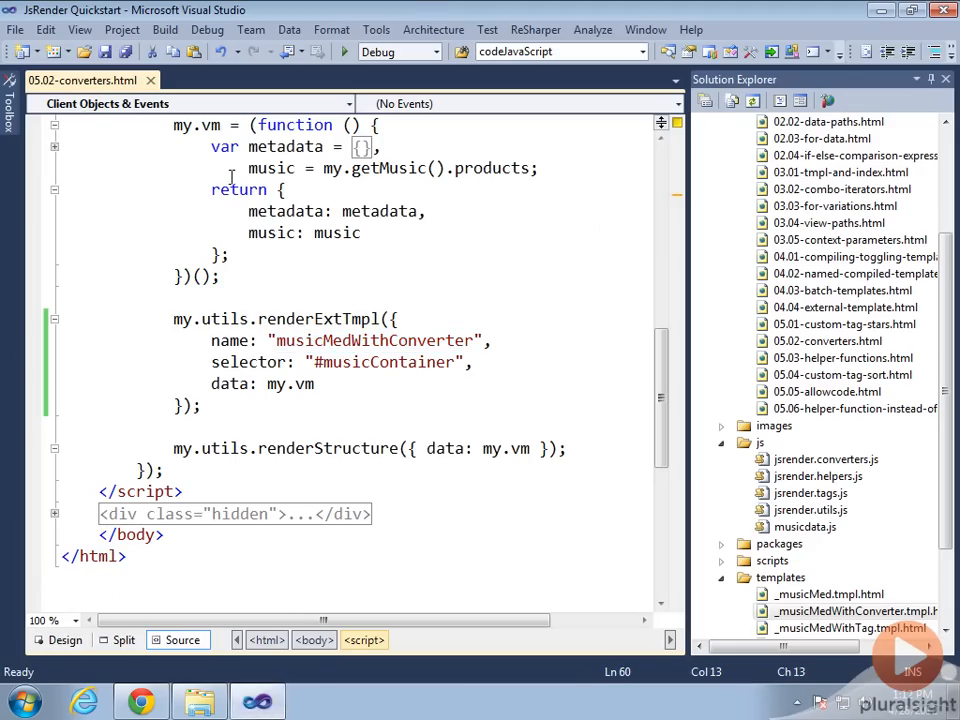
- Locate and open the _musicMedWithConverter template and select the price alert markup
{"action": "double_click", "coordinate": [372, 340]}
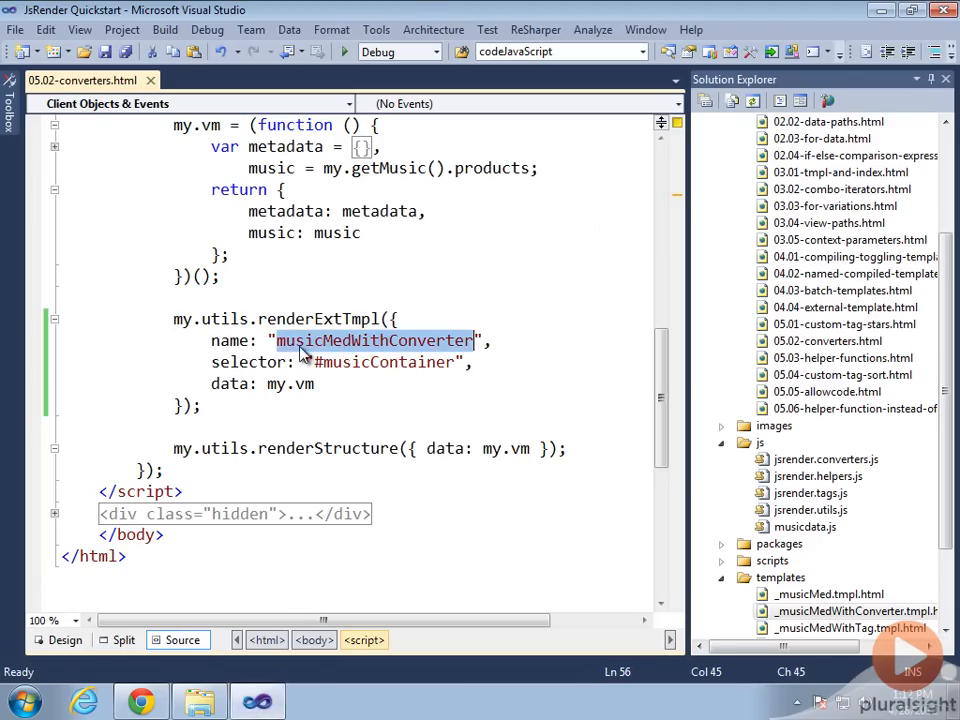
{"action": "left_click", "coordinate": [856, 612]}
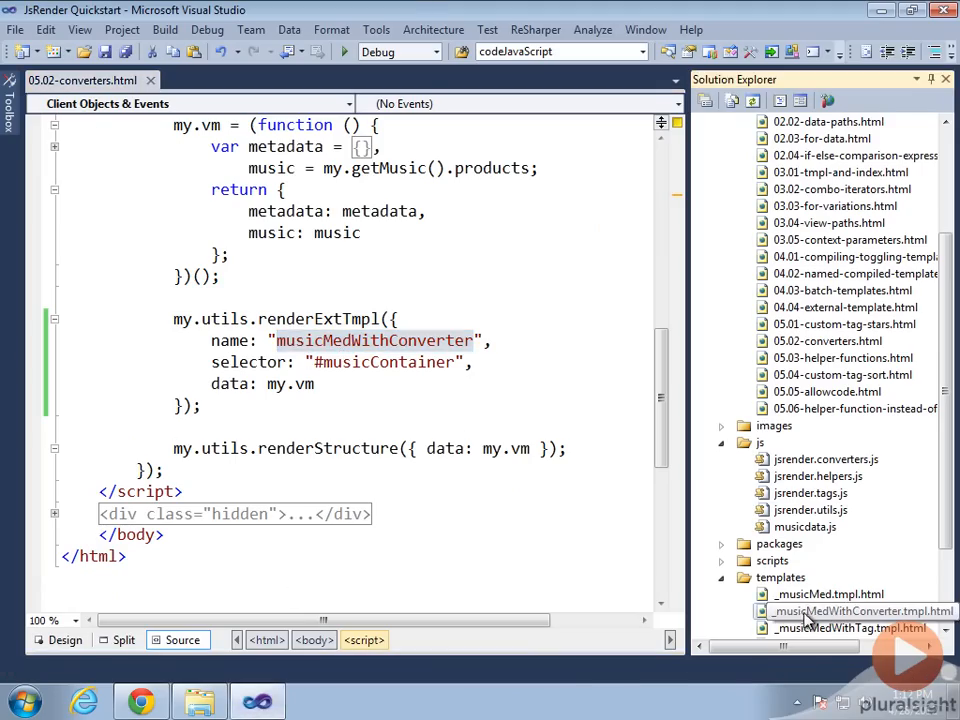
{"action": "double_click", "coordinate": [860, 610]}
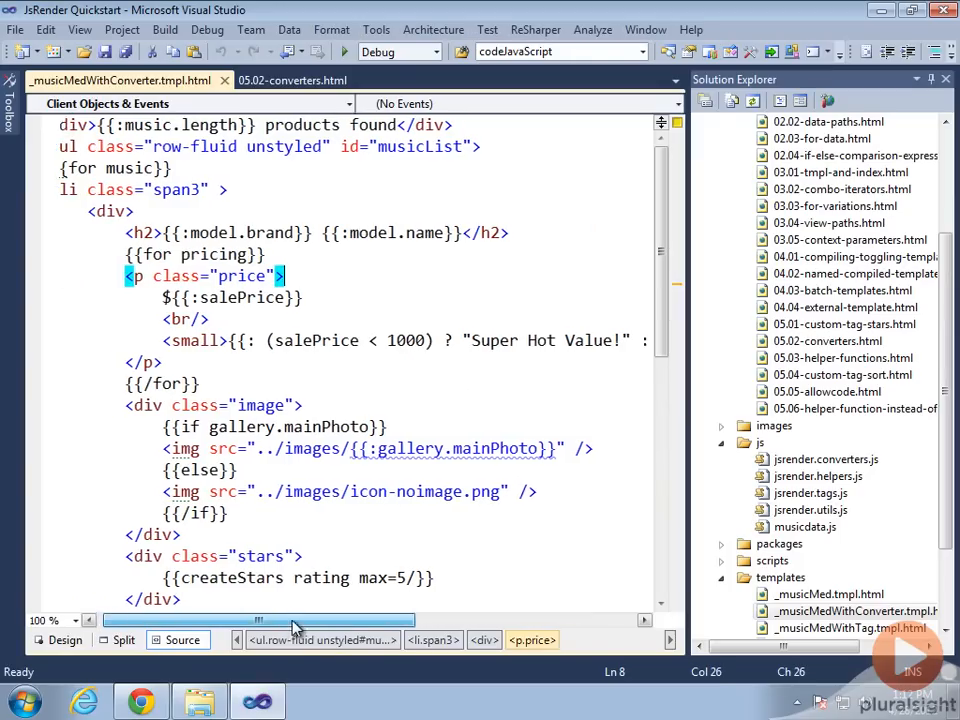
{"action": "left_click_drag", "start_coordinate": [260, 620], "coordinate": [380, 620]}
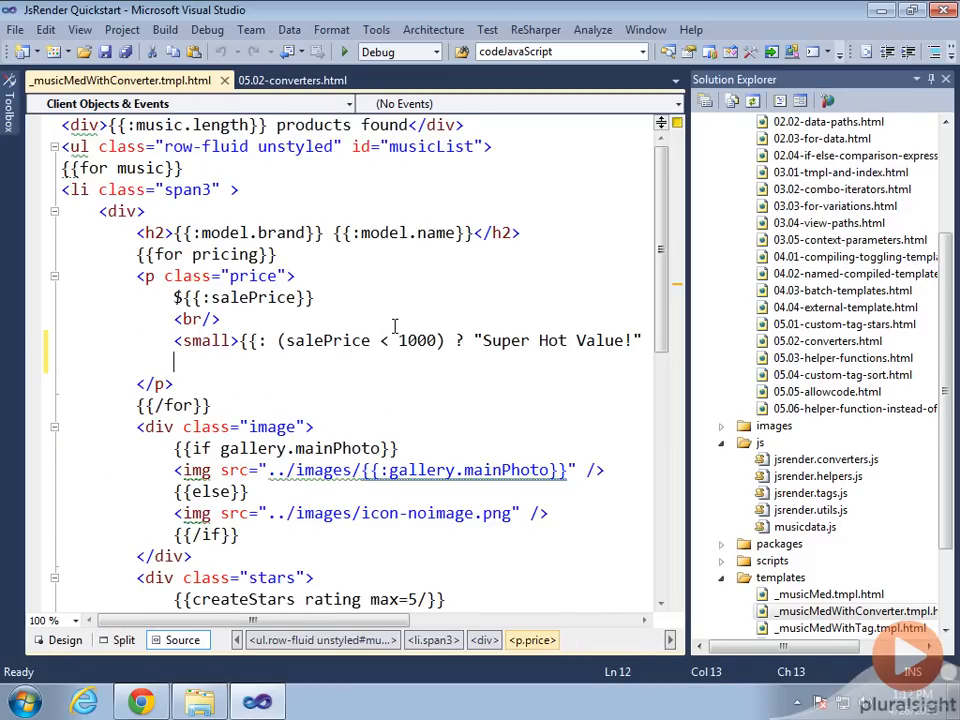
- Put {{priceAlert:salePrice}} inside the small tag and save the template
{"action": "type", "text": "<small>{{:}}</small>"}
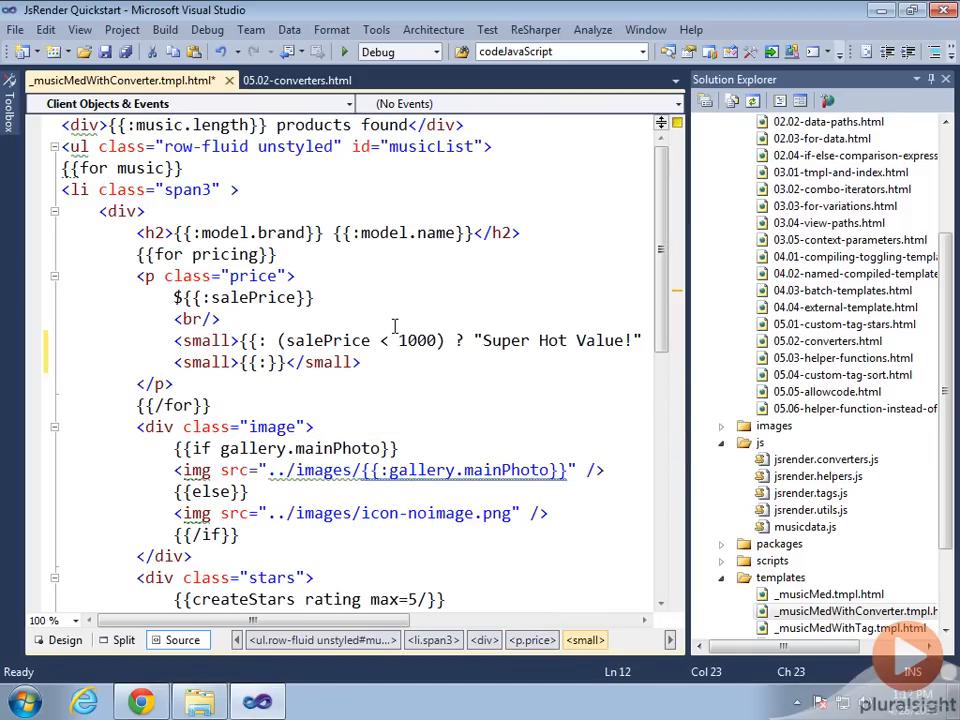
{"action": "type", "text": "salePrice"}
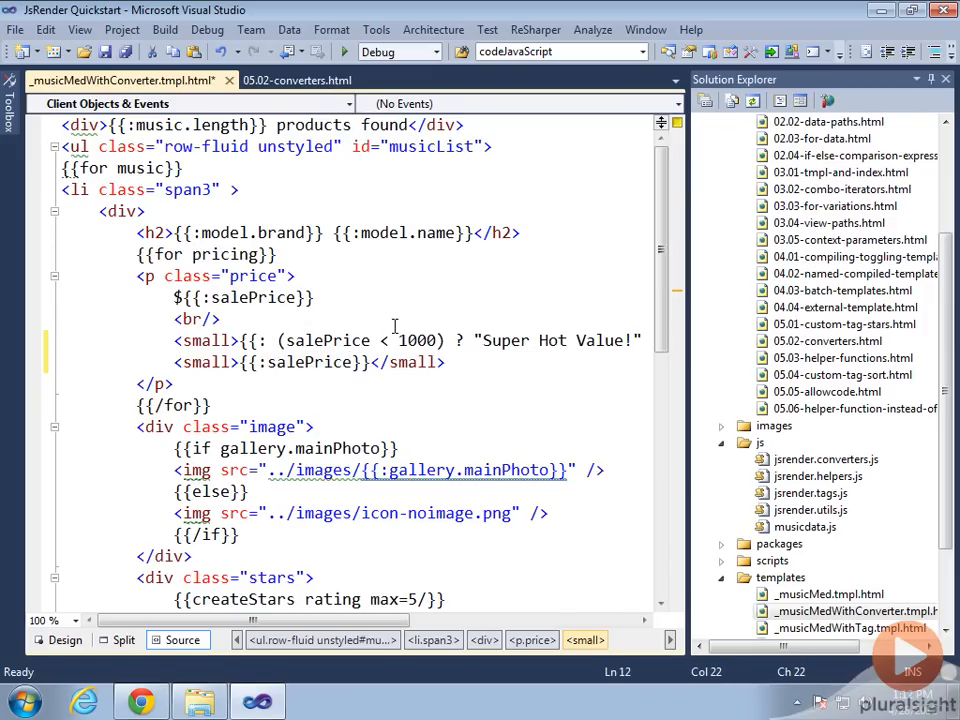
{"action": "type", "text": "price:"}
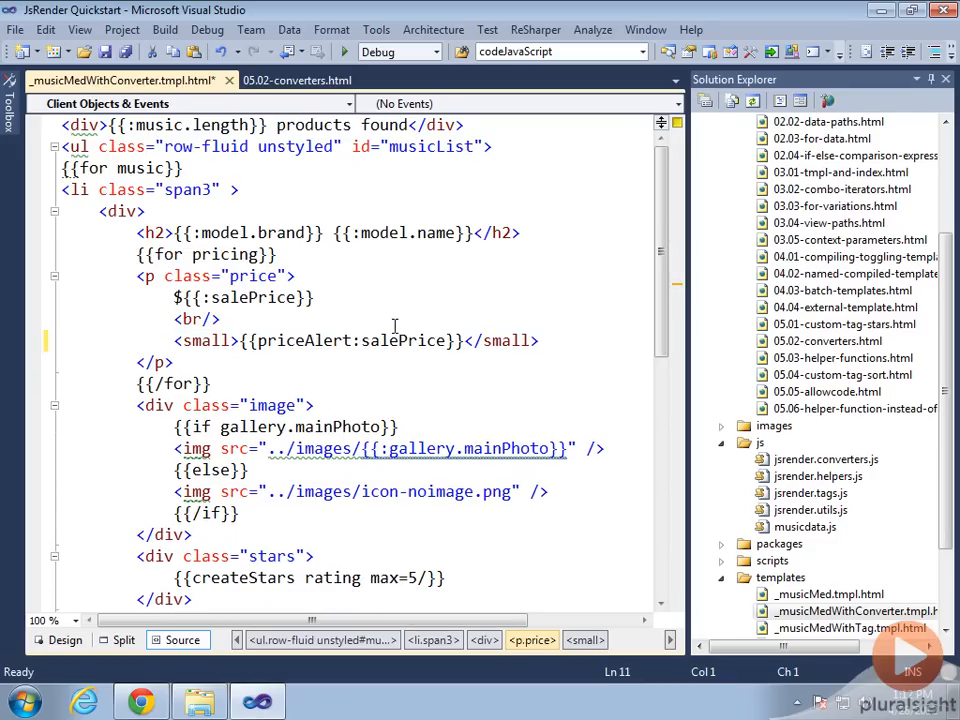
{"action": "key", "text": "ctrl+s"}
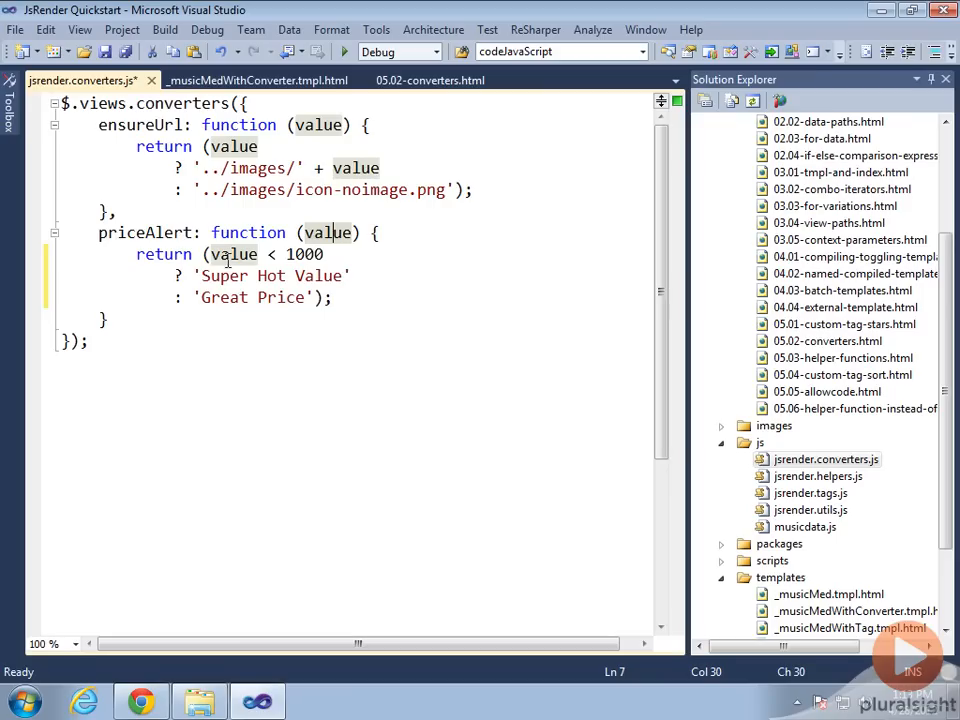
{"action": "mouse_move", "coordinate": [332, 280]}
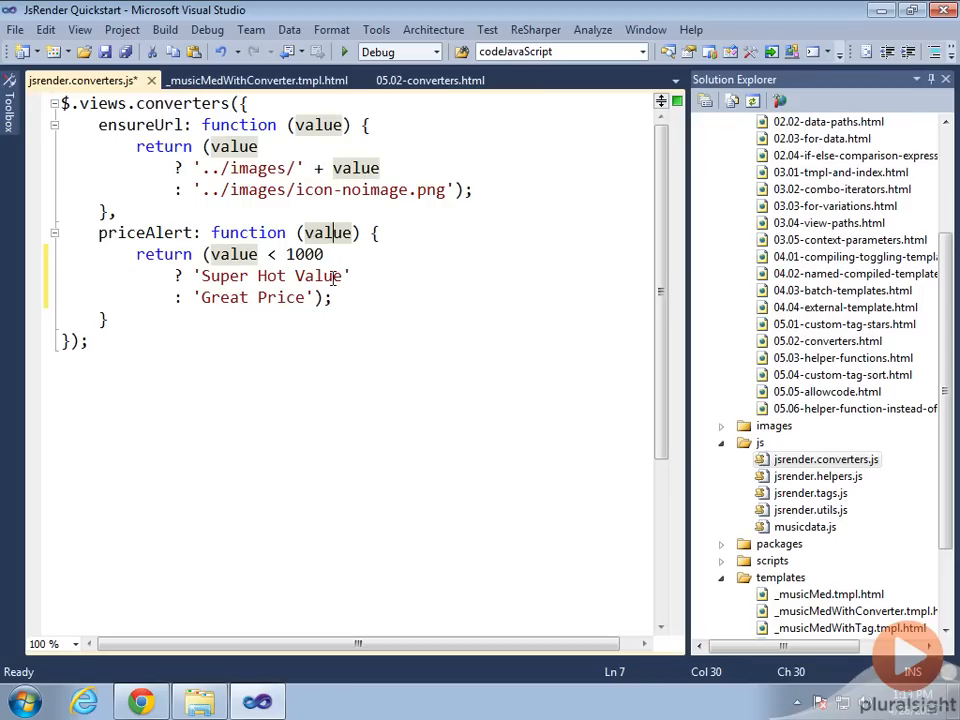
- Save jsrender.converters.js and view the reloaded guitar page with 'Great Price' labels in Chrome
{"action": "key", "text": "Ctrl+S"}
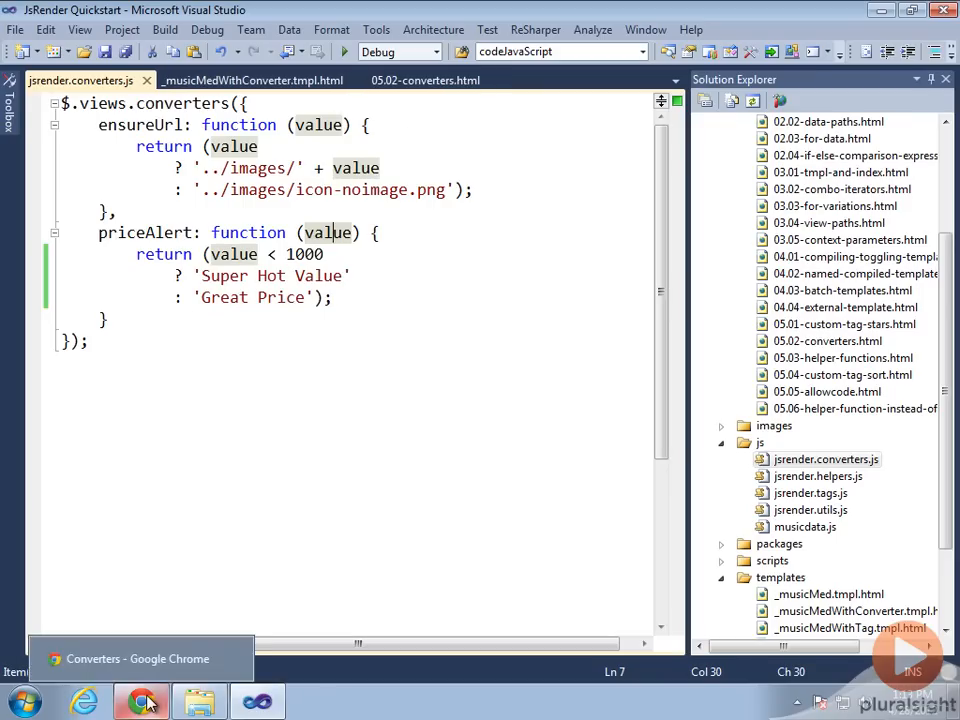
{"action": "left_click", "coordinate": [144, 696]}
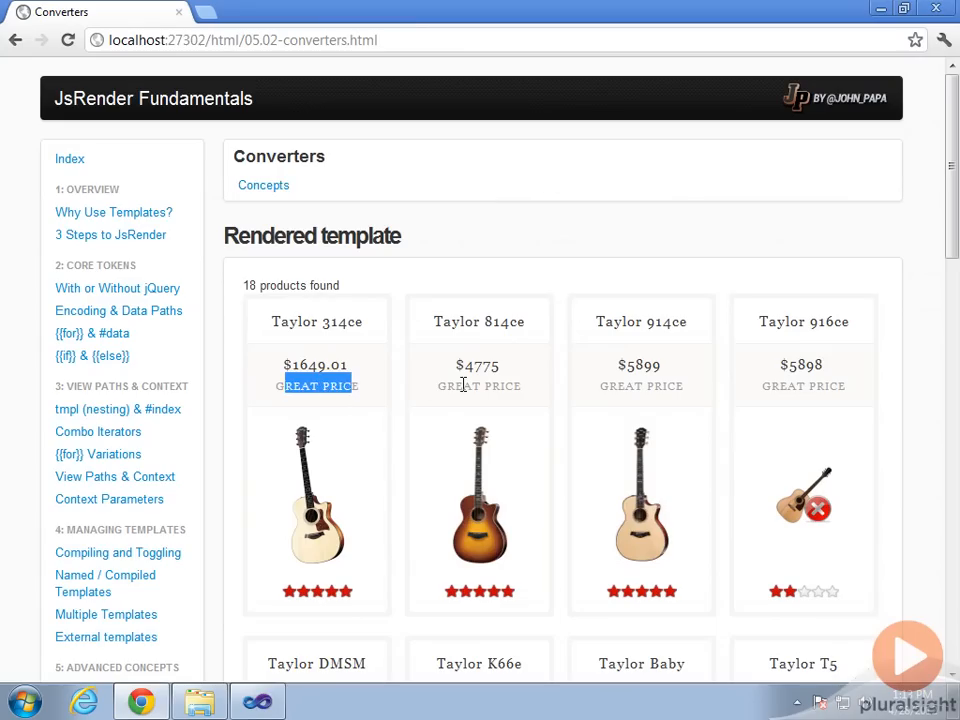
{"action": "scroll", "scroll_direction": "down", "scroll_amount": 3}
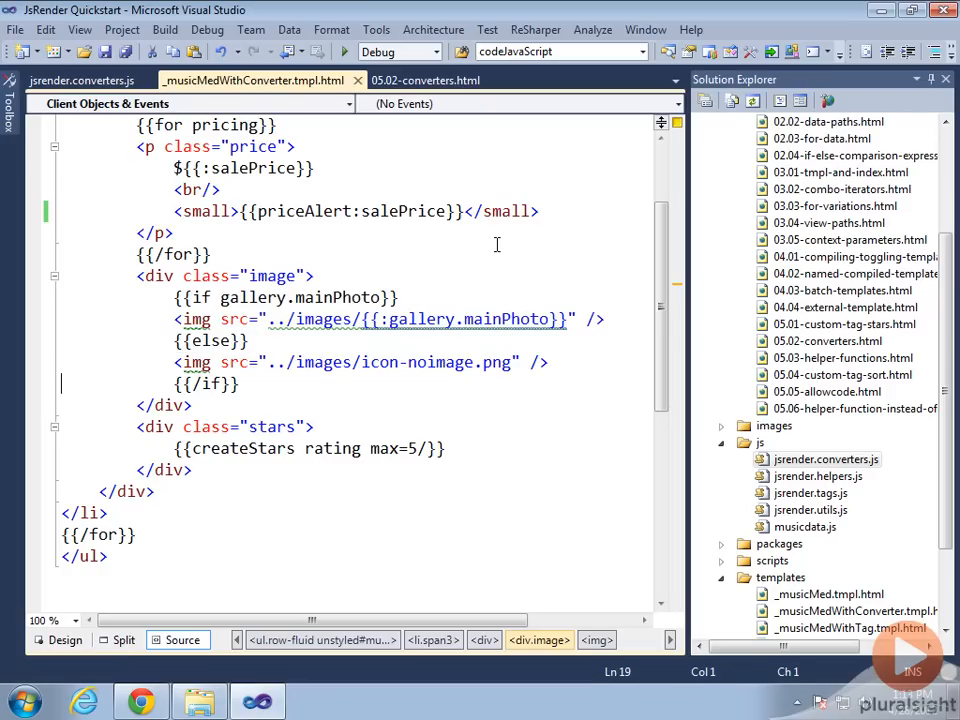
- Add <img src="{{ensureUrl:gallery.mainPhoto}}"/> in the template's image div
{"action": "double_click", "coordinate": [432, 362]}
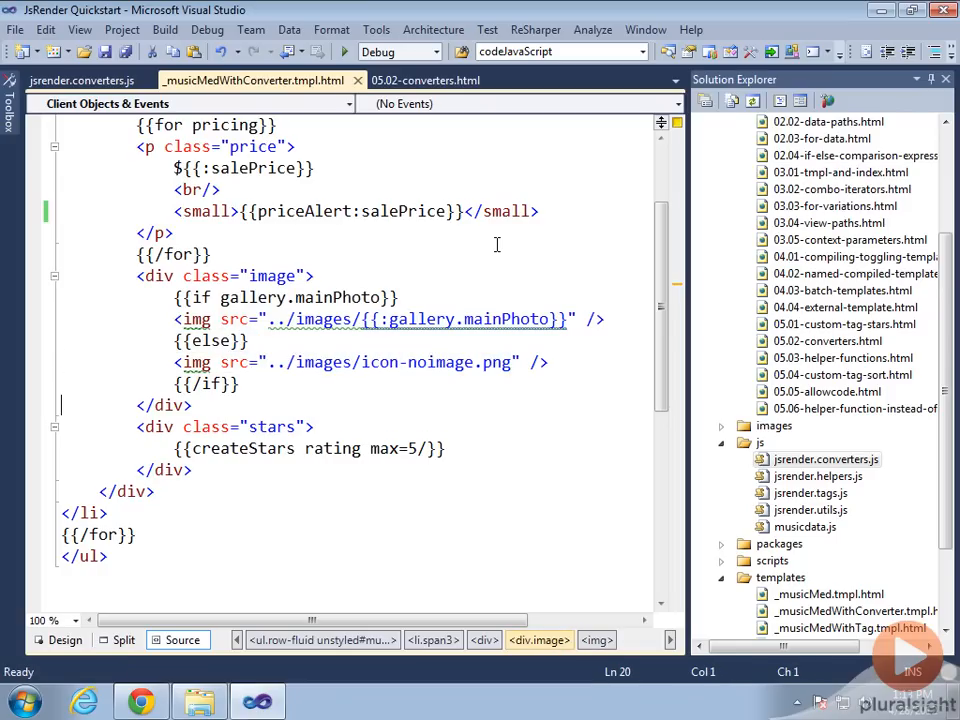
{"action": "left_click_drag", "start_coordinate": [176, 296], "coordinate": [238, 384]}
{"action": "type", "text": "<im"}
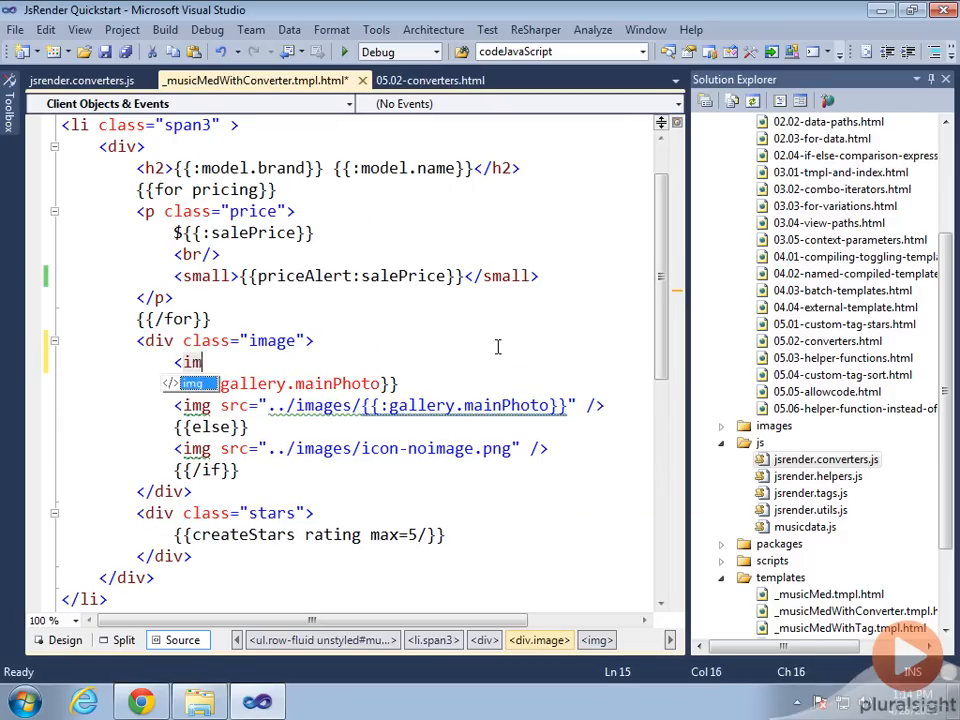
{"action": "type", "text": "g src=\"{{\"/>"}
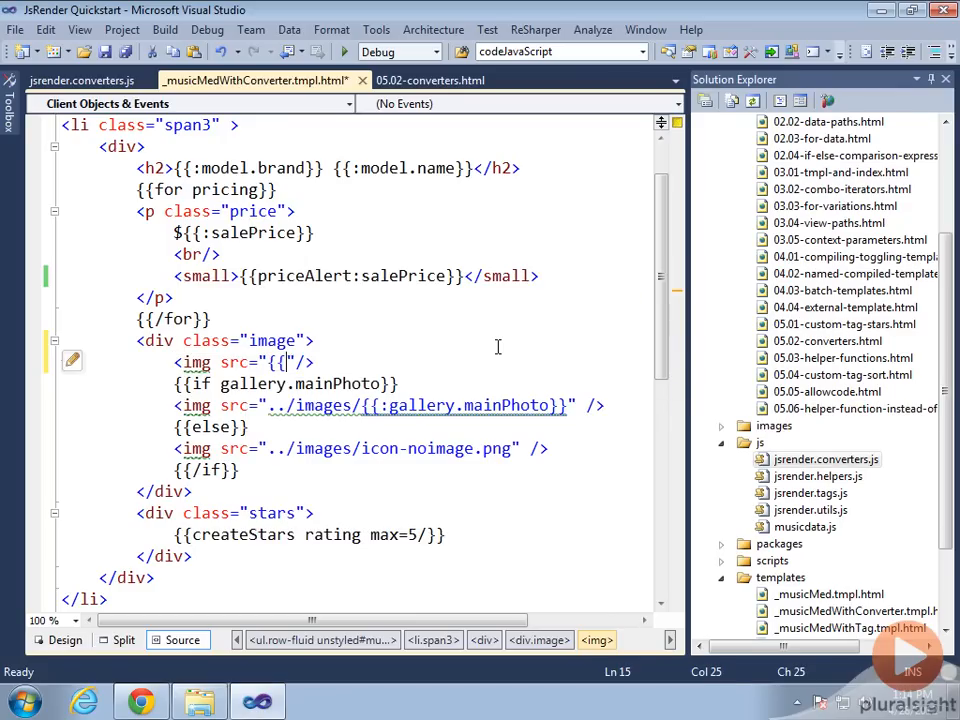
{"action": "type", "text": "}}"}
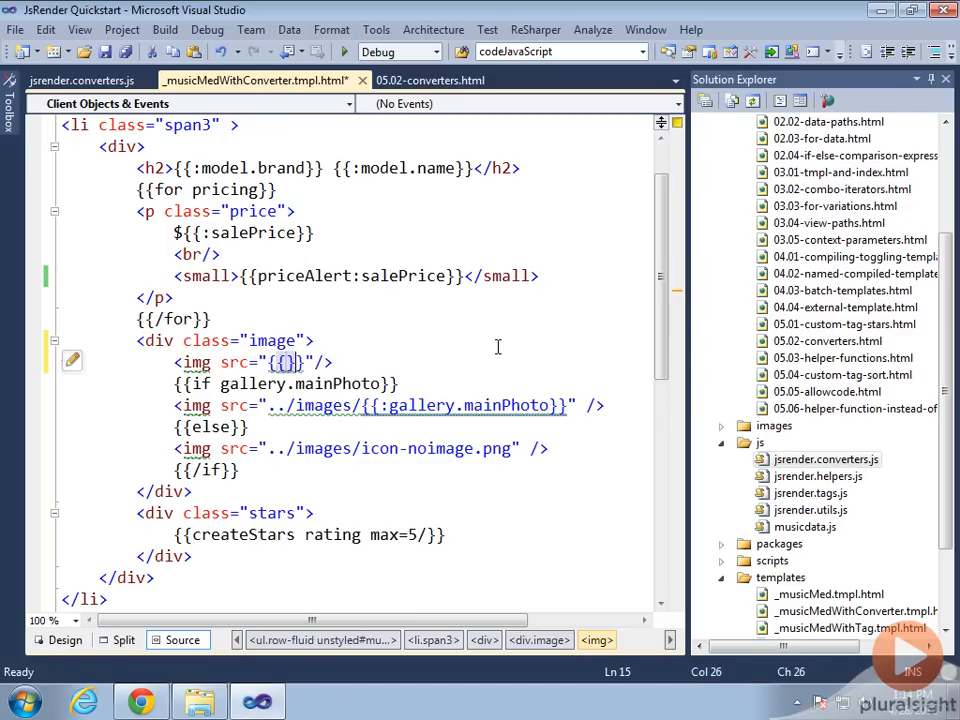
{"action": "type", "text": "gallery.mainPhoto"}
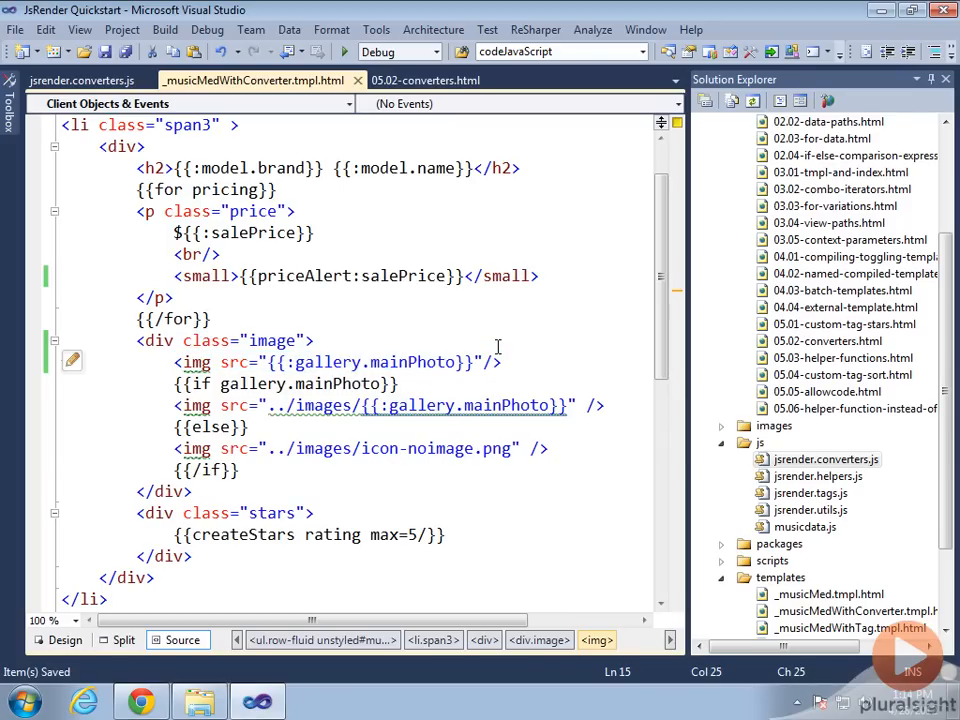
{"action": "type", "text": "ensureUrl"}
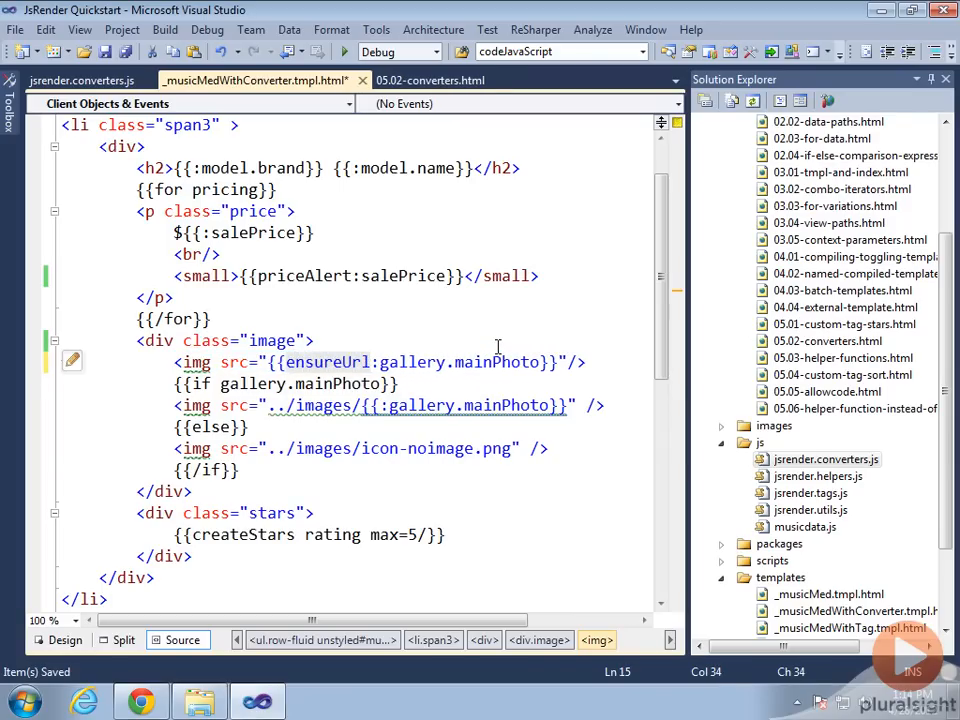
- Delete the old {{if}}/{{else}} conditional image block from the template
{"action": "left_click_drag", "start_coordinate": [178, 384], "coordinate": [240, 470]}
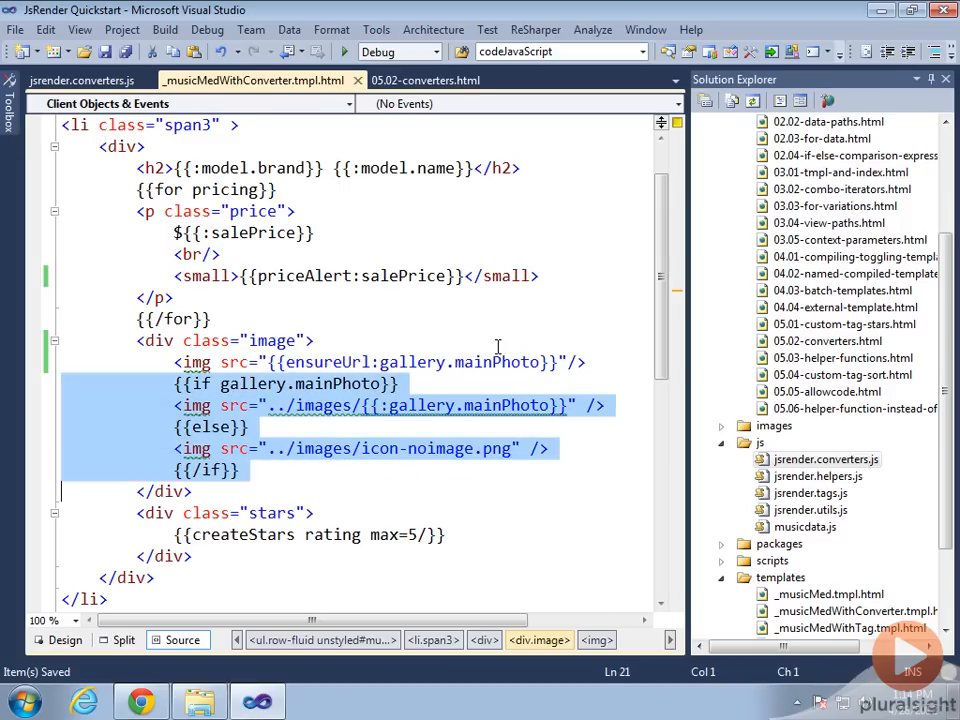
{"action": "key", "text": "Delete"}
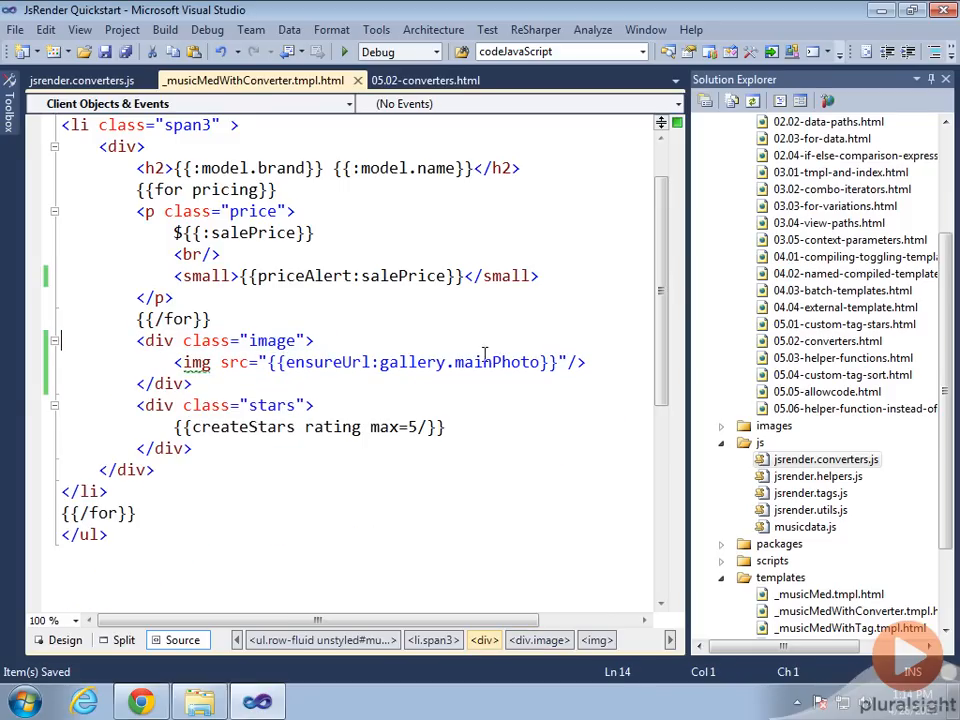
{"action": "double_click", "coordinate": [412, 362]}
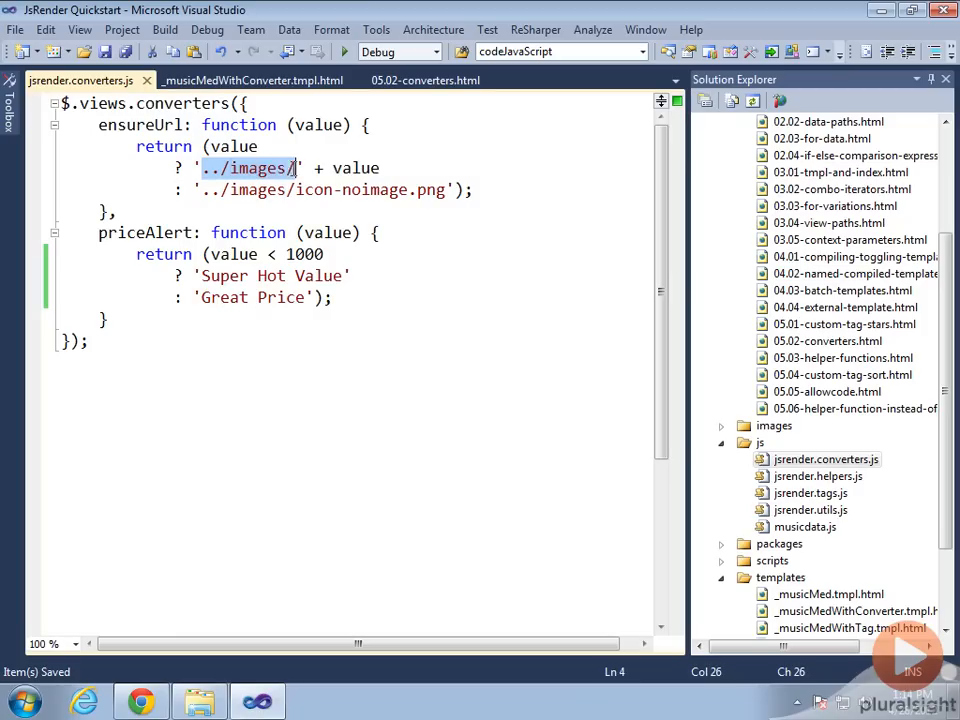
{"action": "double_click", "coordinate": [356, 168]}
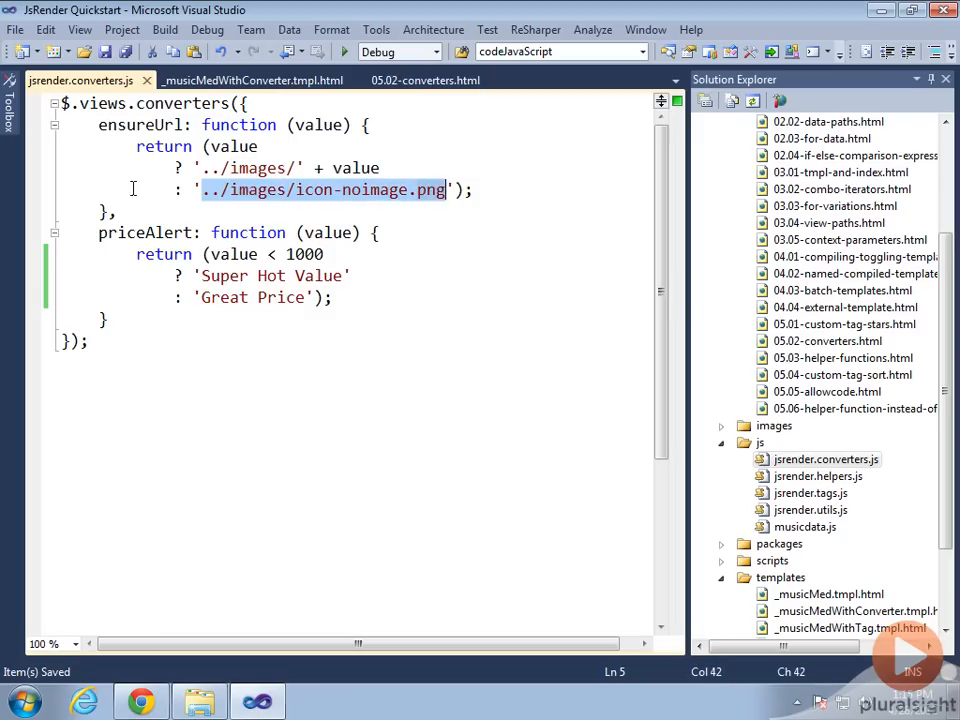
{"action": "left_click", "coordinate": [246, 80]}
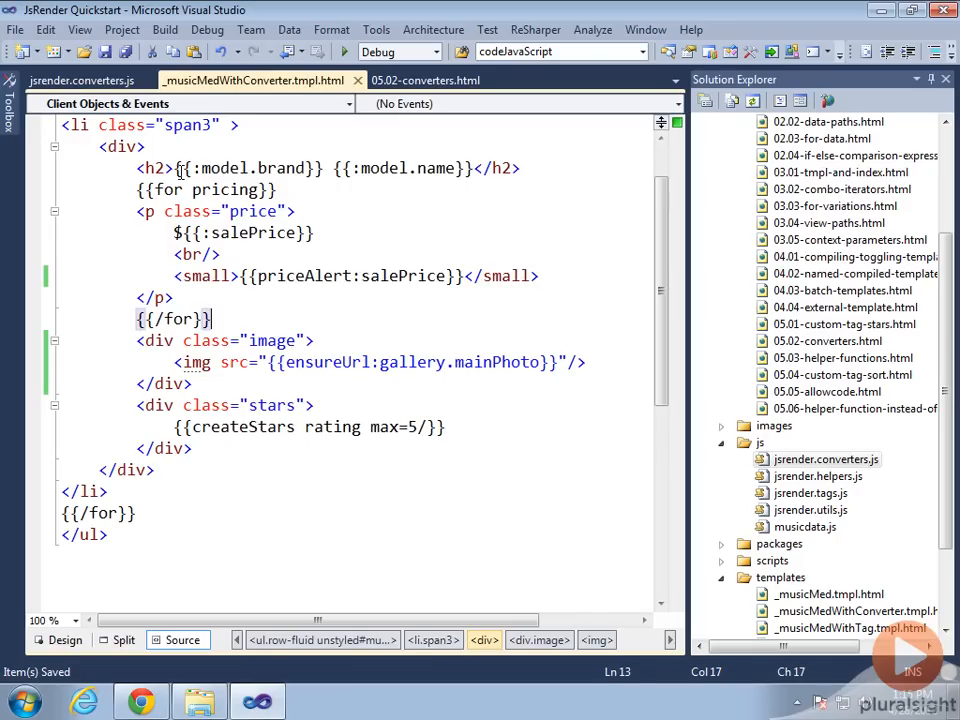
{"action": "left_click_drag", "start_coordinate": [176, 168], "coordinate": [450, 168]}
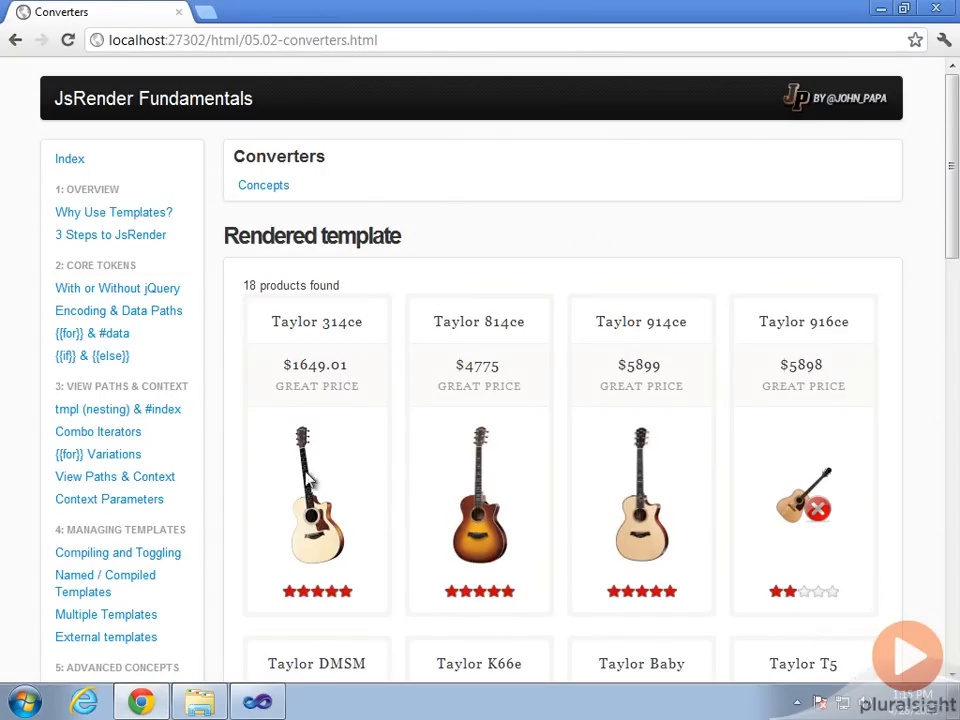
{"action": "mouse_move", "coordinate": [632, 504]}
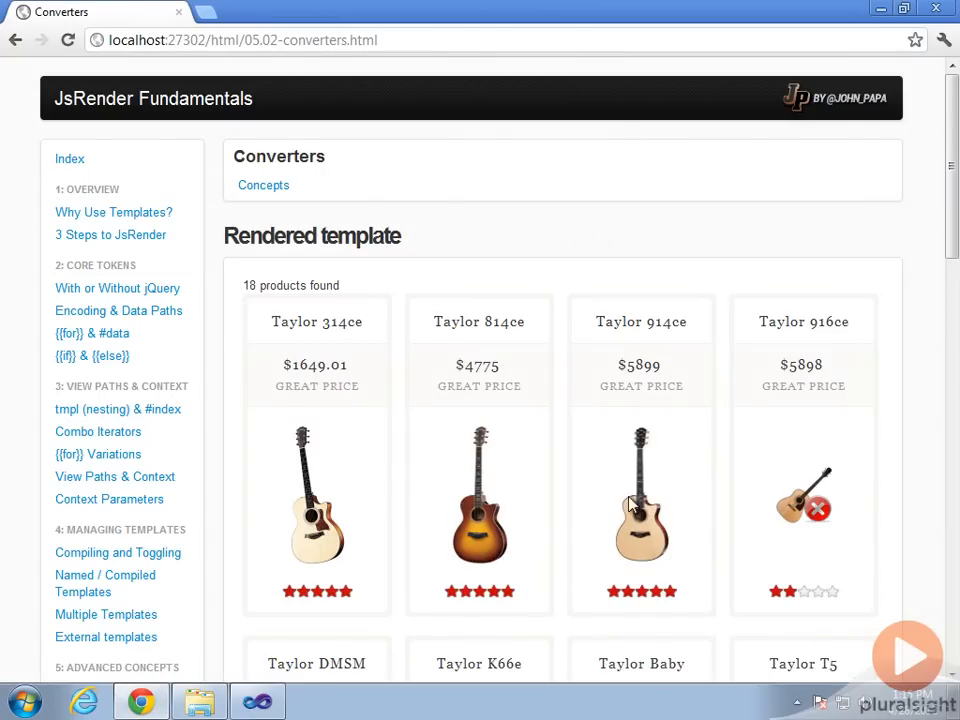
{"action": "mouse_move", "coordinate": [798, 508]}
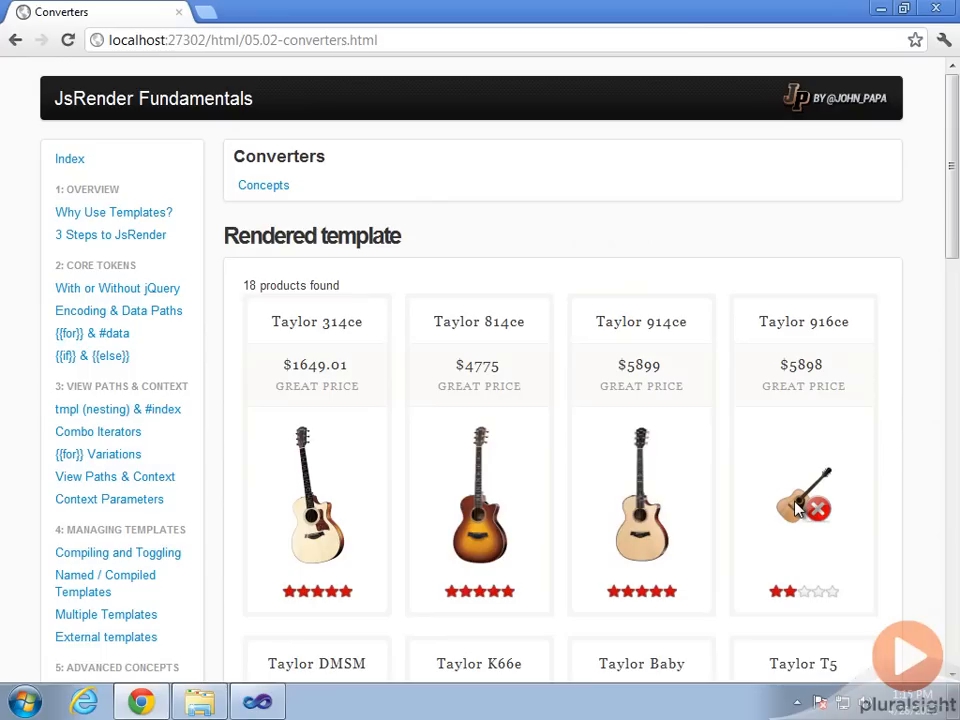
{"action": "mouse_move", "coordinate": [576, 250]}
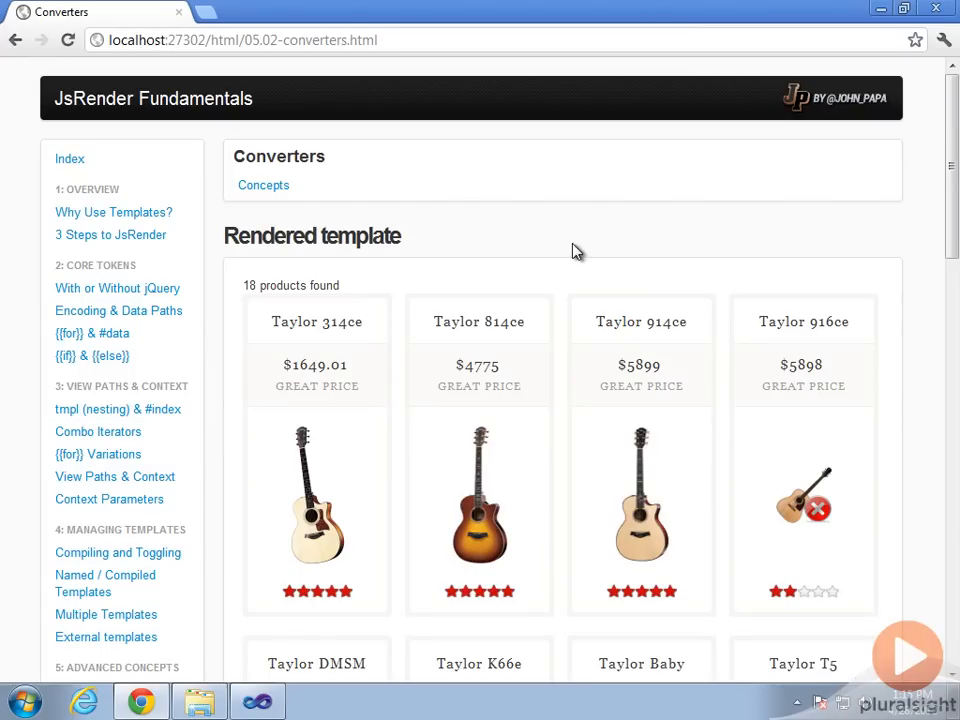